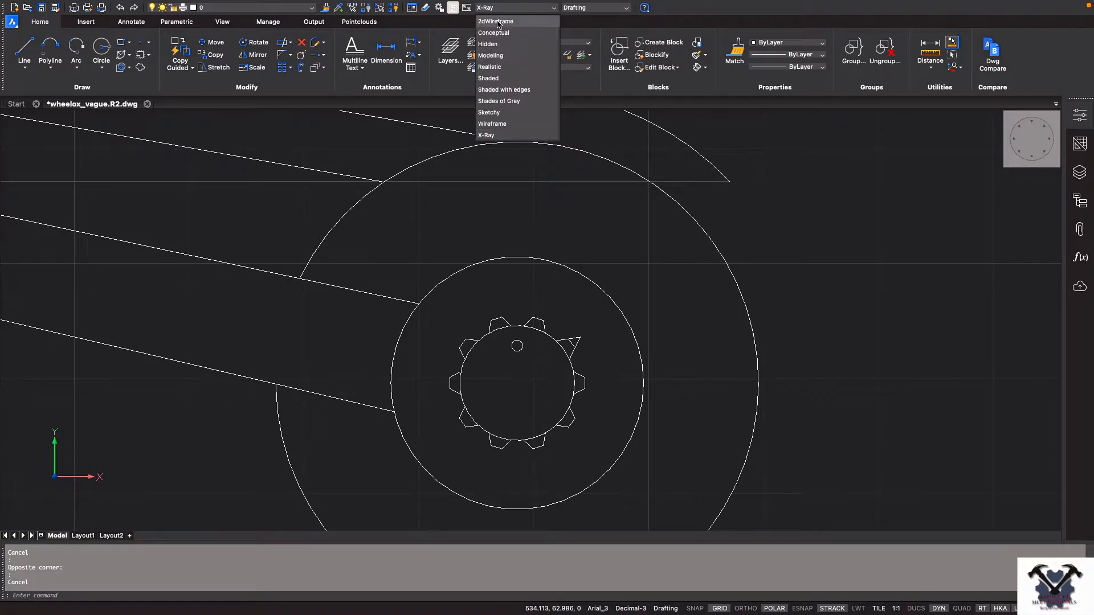
# Switch the wheelox_vague drawing's visual style from X-Ray to 2dWireframe
pyautogui.click(495, 21)
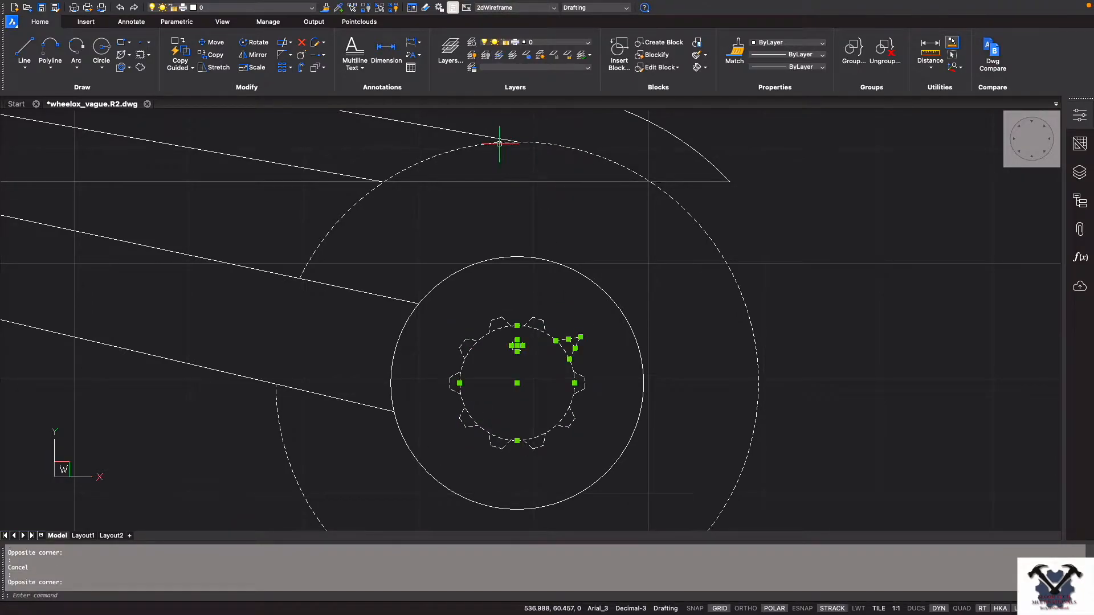
pyautogui.moveTo(495, 313)
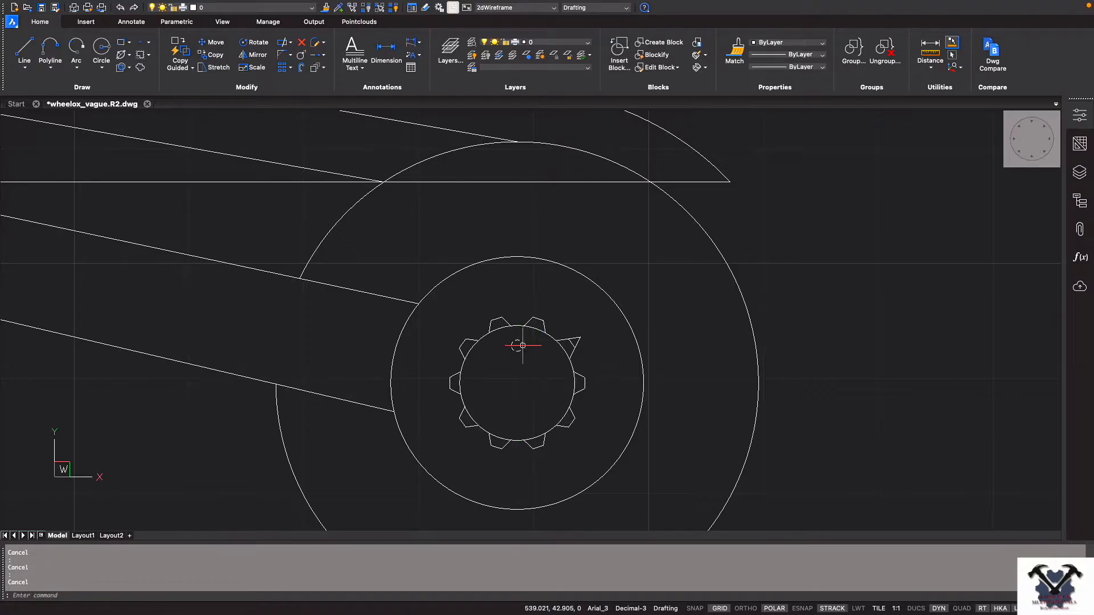
pyautogui.moveTo(525, 373)
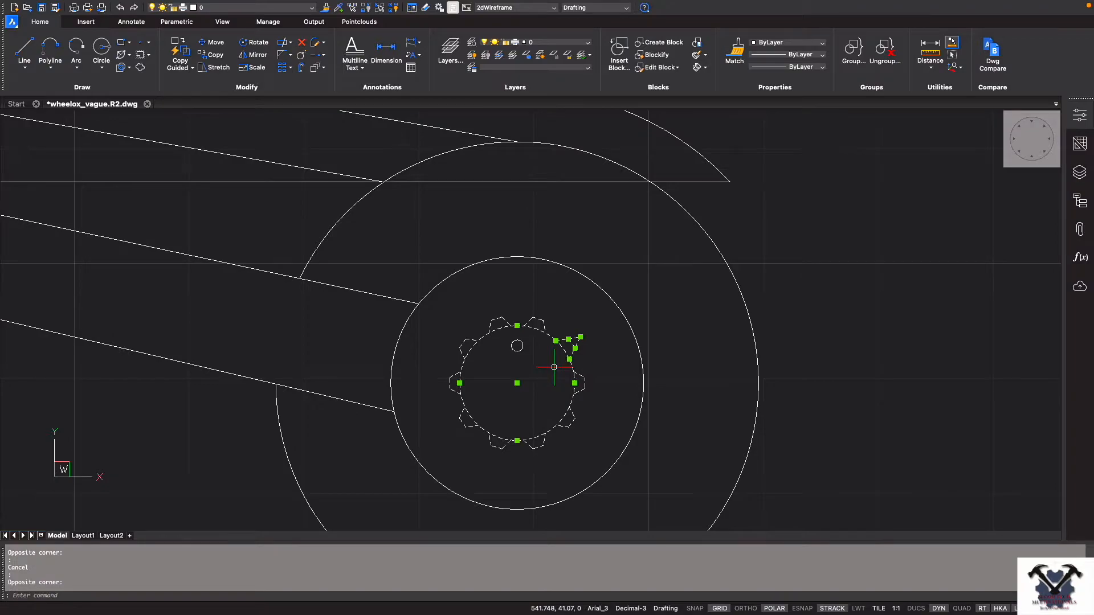
pyautogui.moveTo(552, 368)
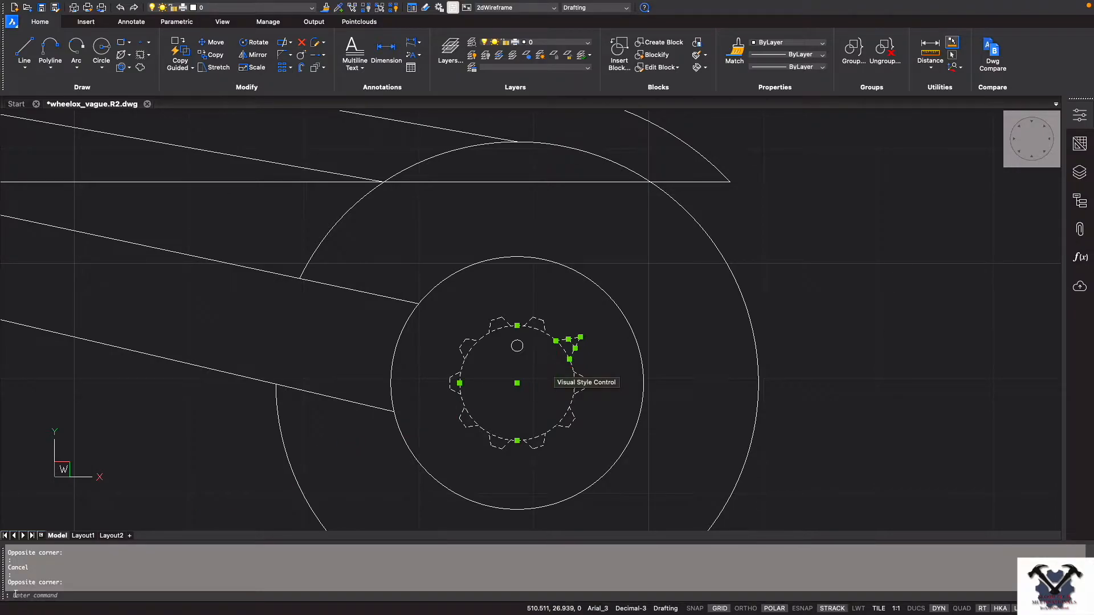
# Enter TR at the command line to start TRIM on the gear profile
pyautogui.write('TR')
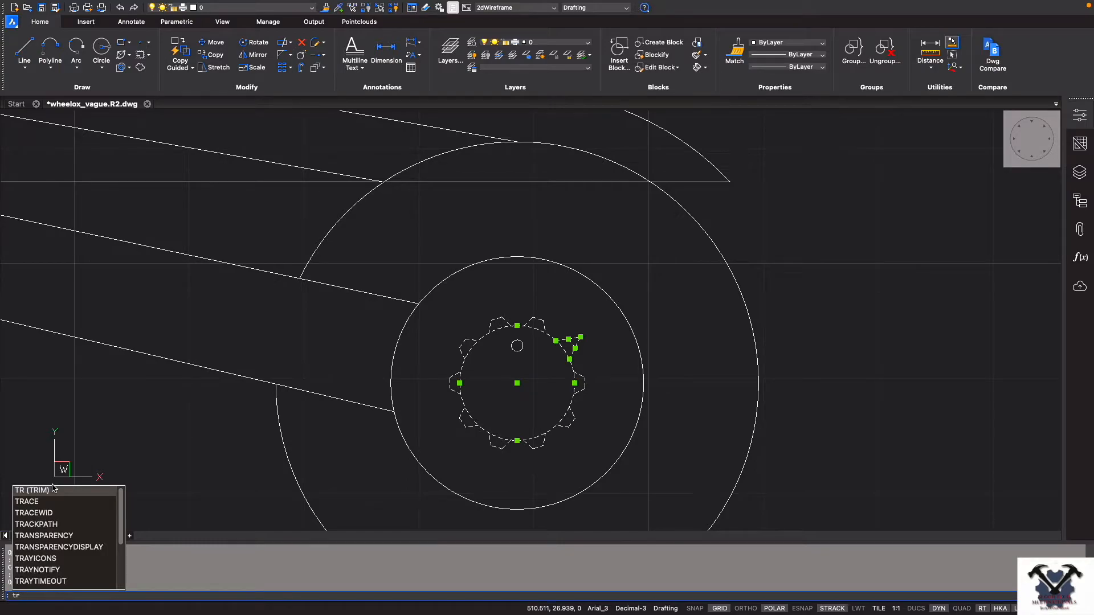
pyautogui.press('enter')
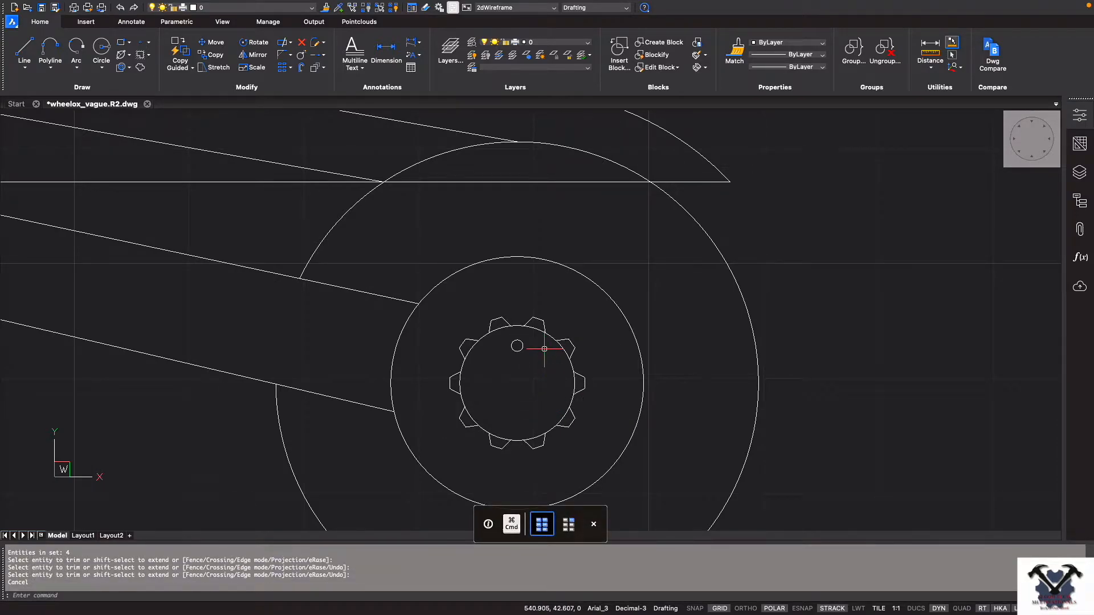
pyautogui.press('ctrl+z')
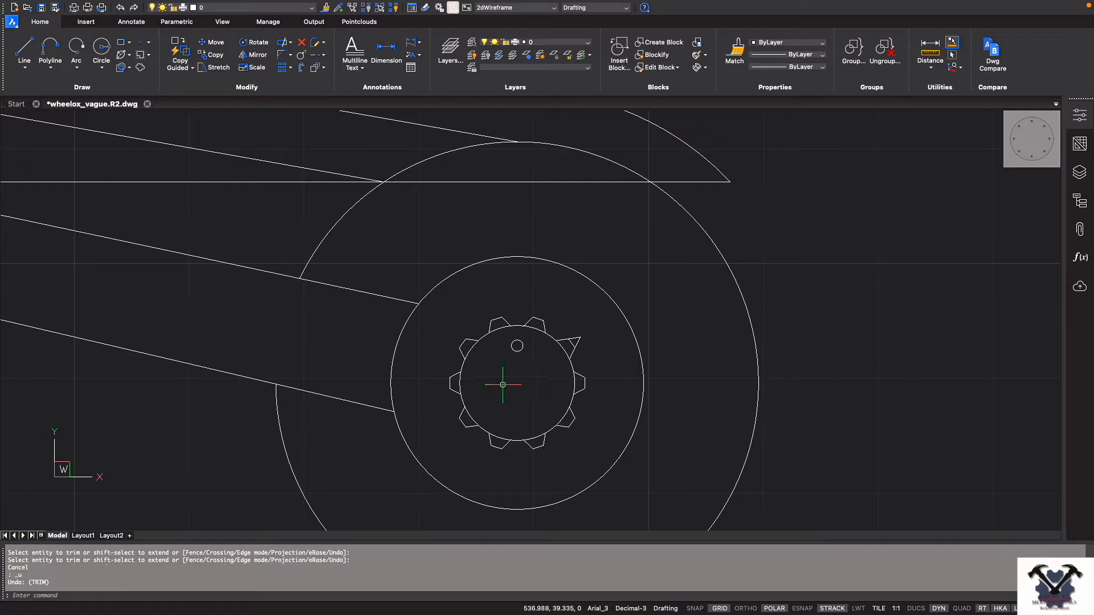
pyautogui.moveTo(616, 355)
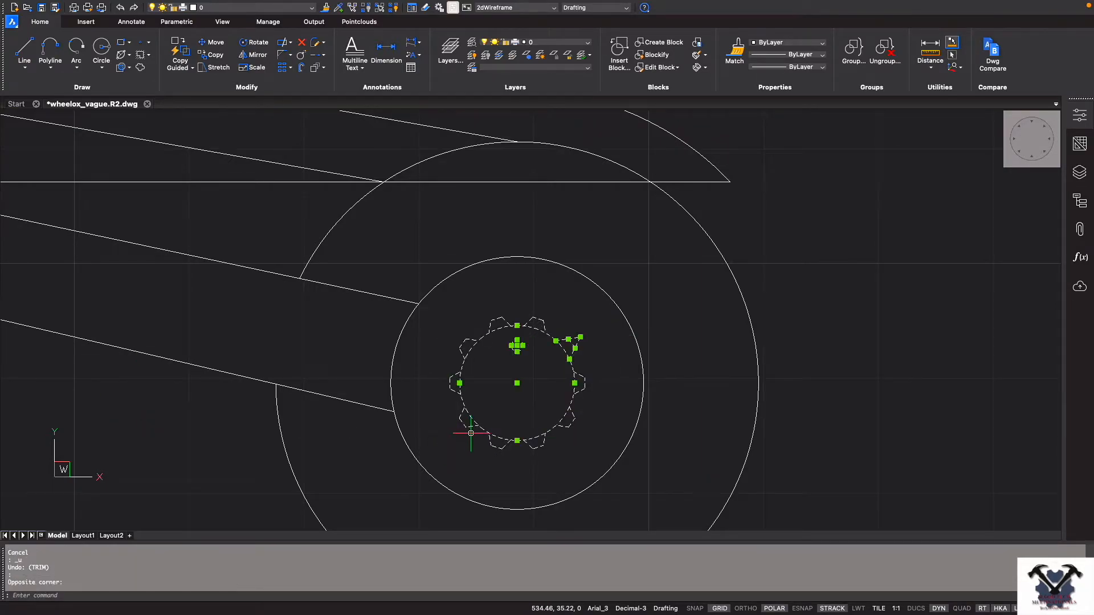
pyautogui.moveTo(472, 433)
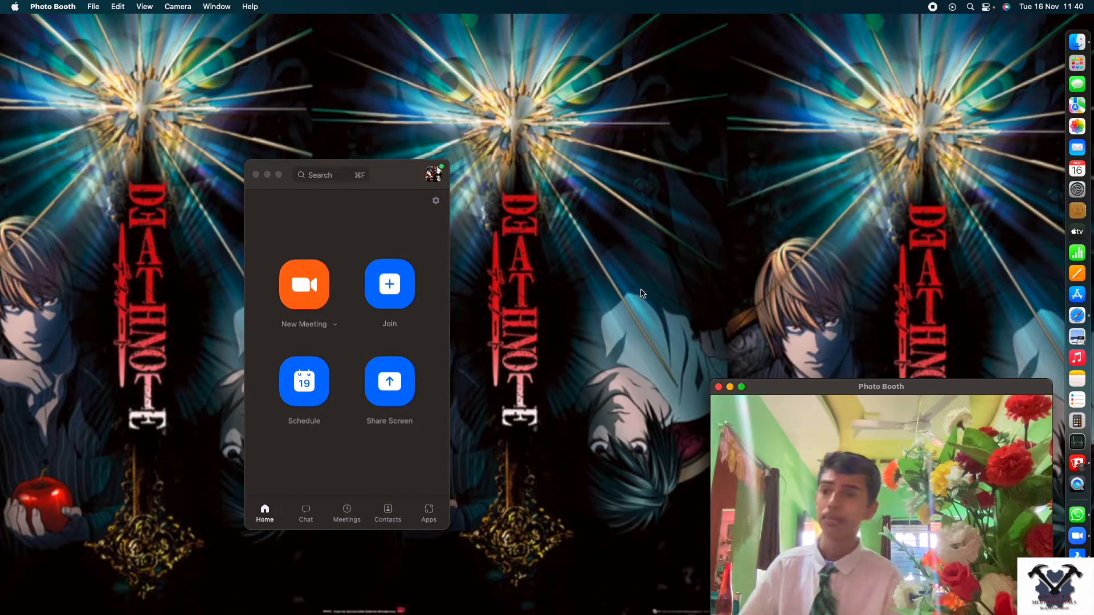
# Crossing-select the gear profile again with a window drag
pyautogui.moveTo(880, 386); pyautogui.dragTo(867, 345)
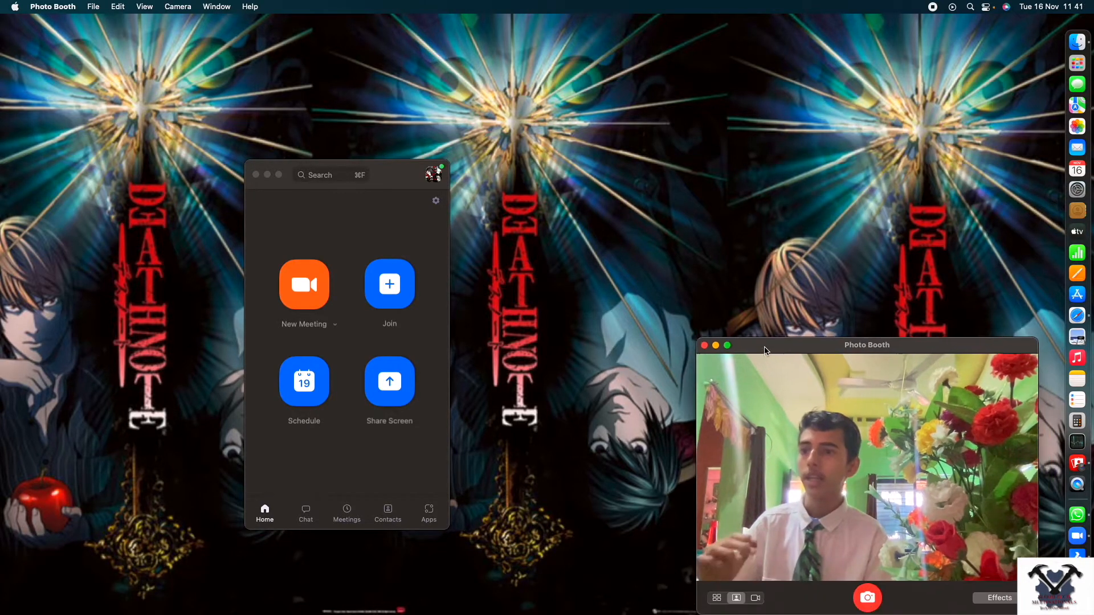